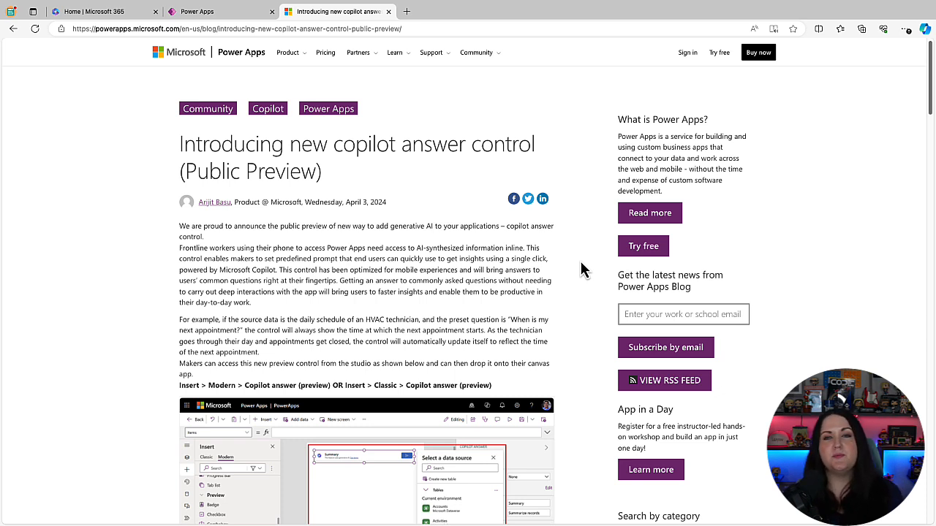
Return to the Power Apps Inventory screen and show the insert list for its empty container.
scroll(down, 3)
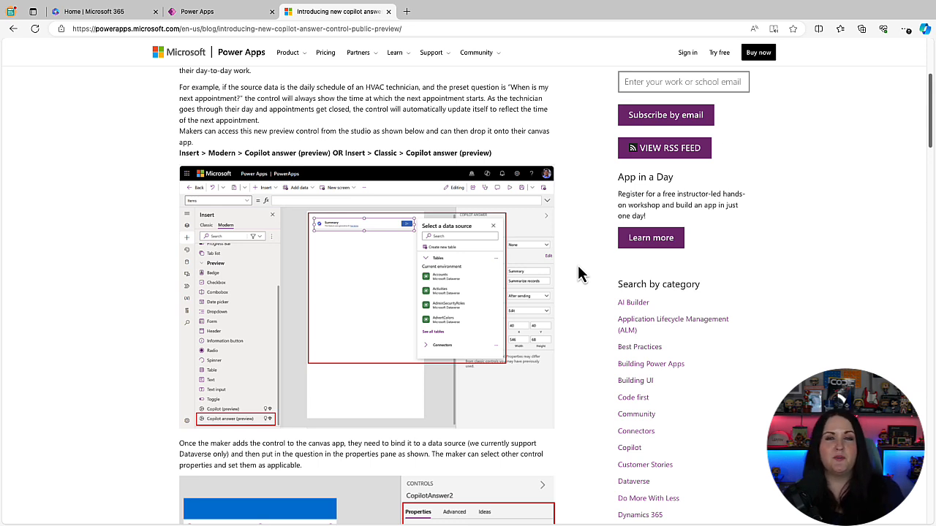
scroll(down, 3)
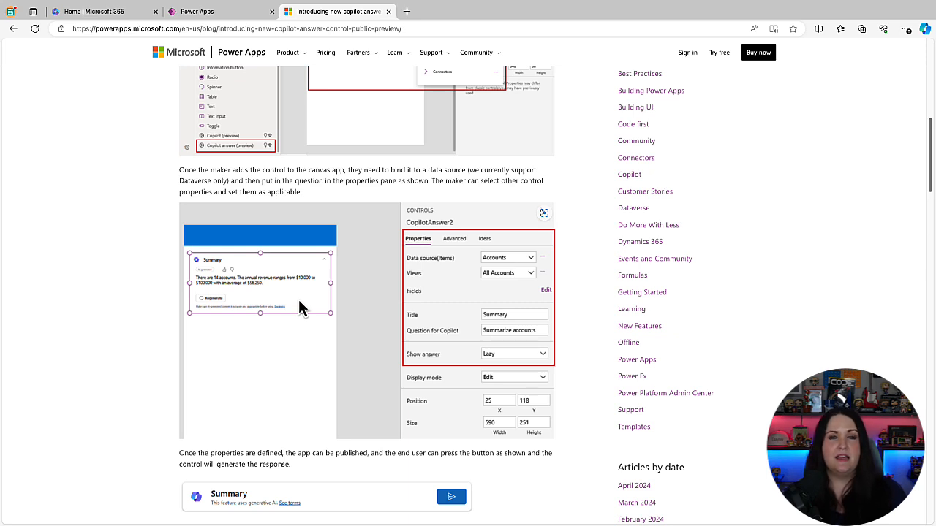
scroll(down, 3)
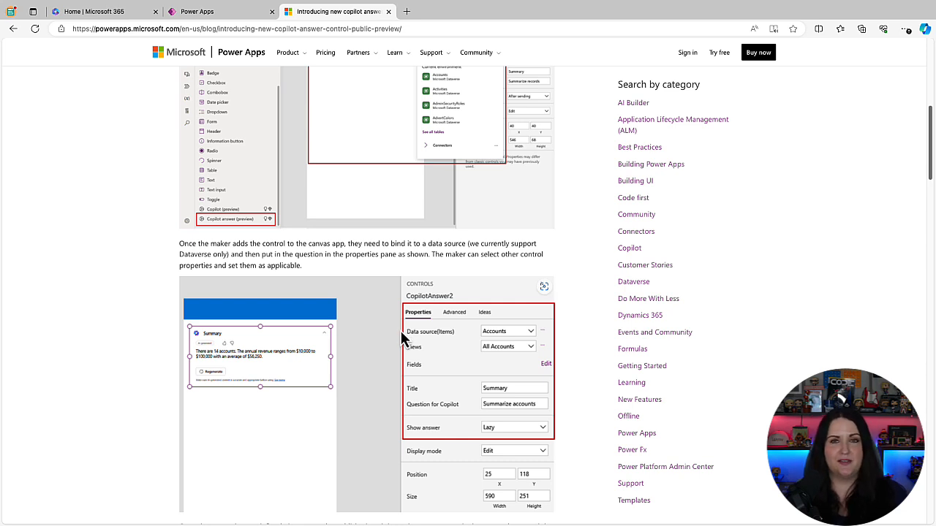
click(219, 11)
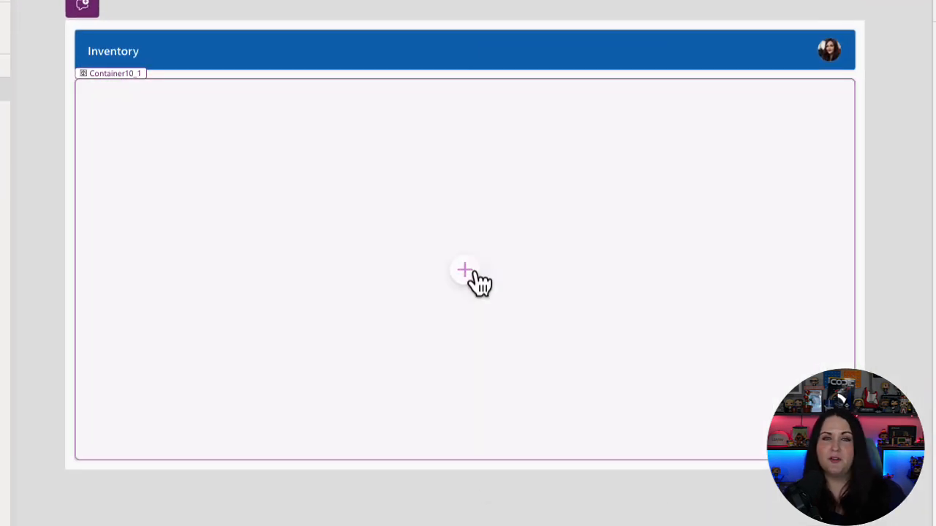
click(464, 271)
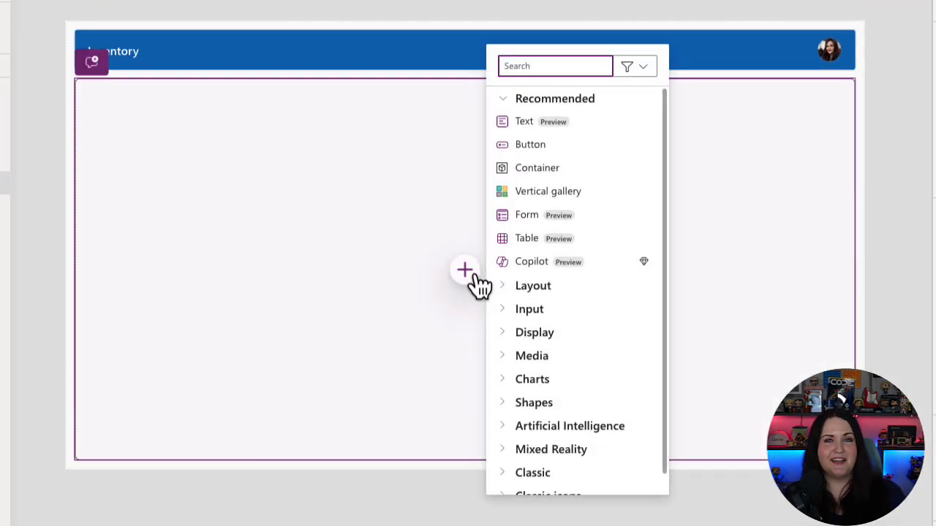
mouse_move(606, 274)
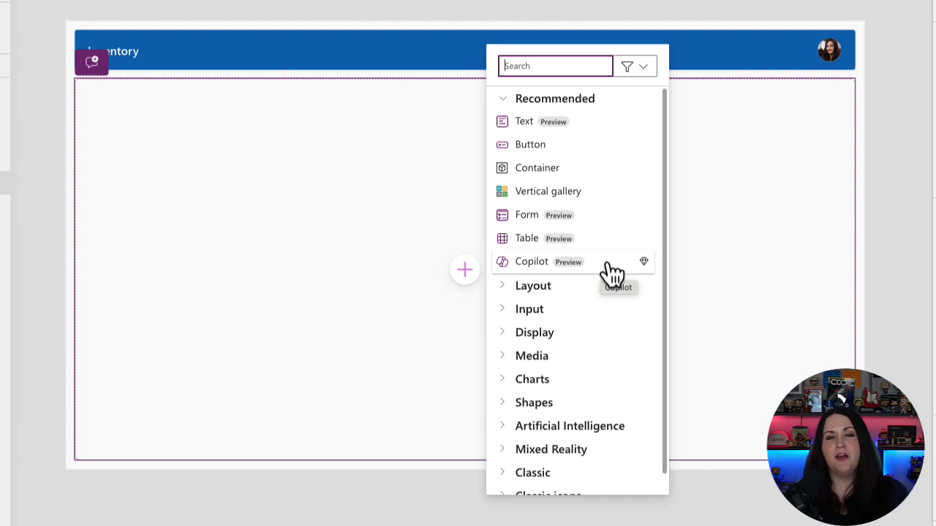
mouse_move(658, 274)
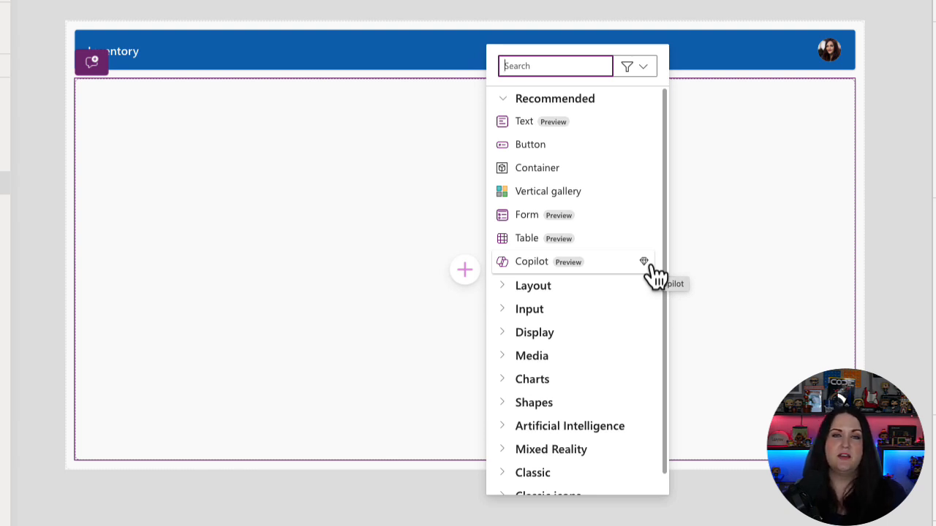
mouse_move(614, 275)
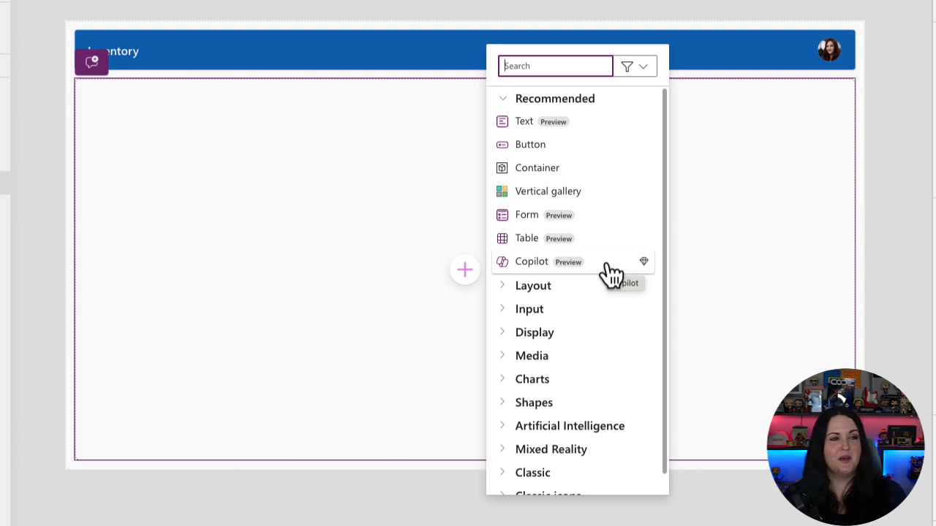
Add a Copilot (Preview) chat connected to the Order Information table.
click(531, 261)
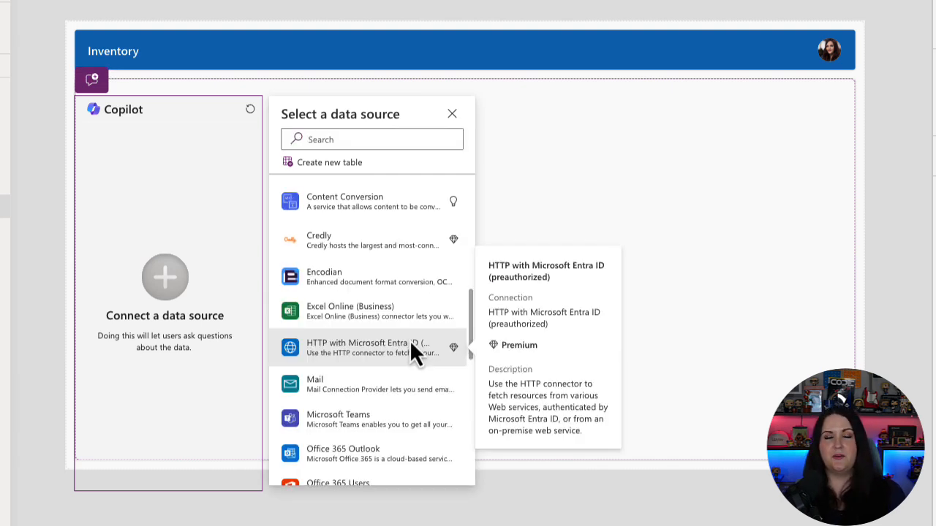
mouse_move(373, 310)
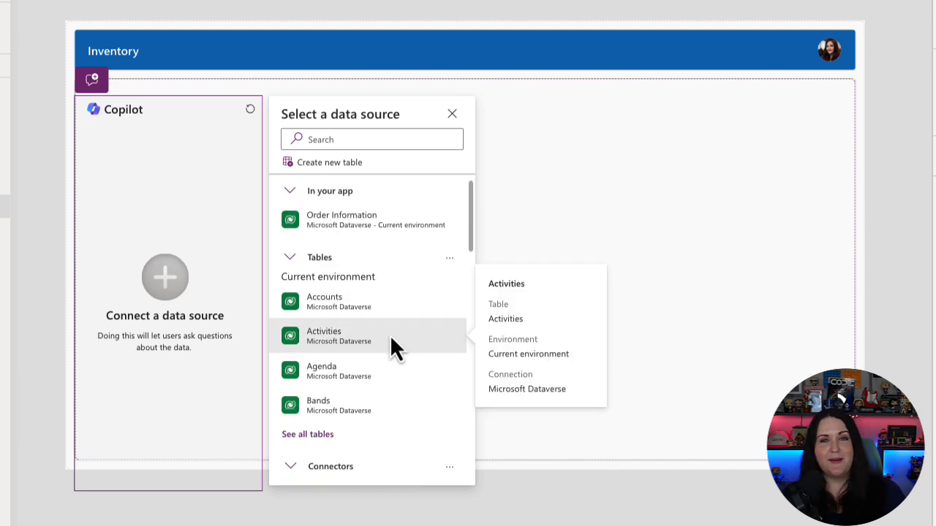
mouse_move(413, 249)
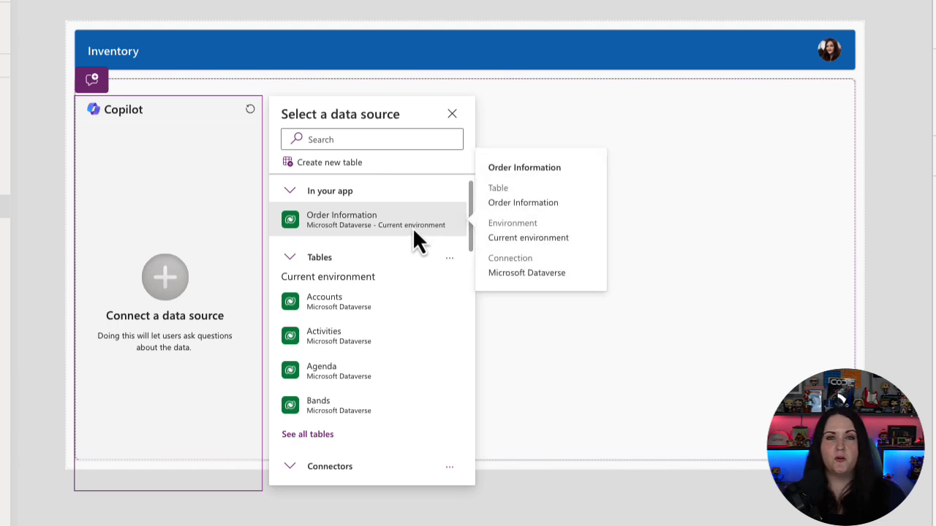
click(341, 219)
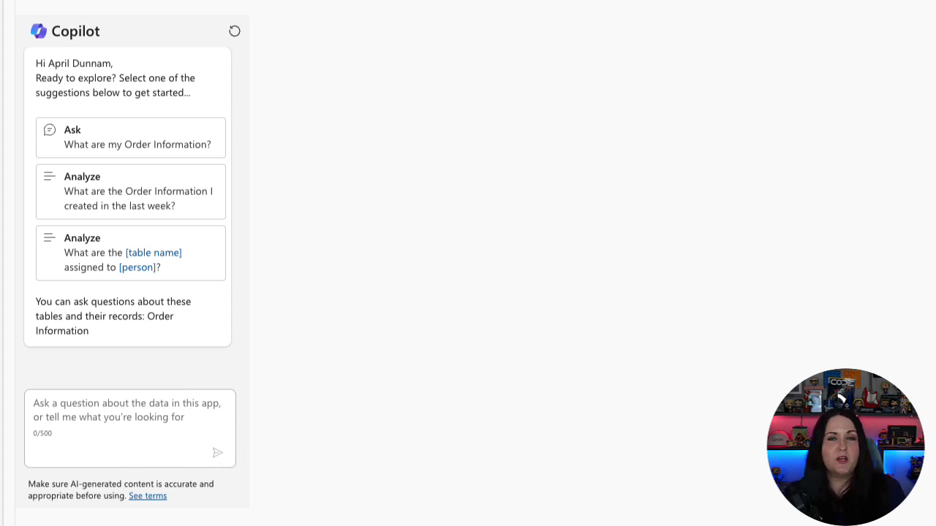
mouse_move(203, 157)
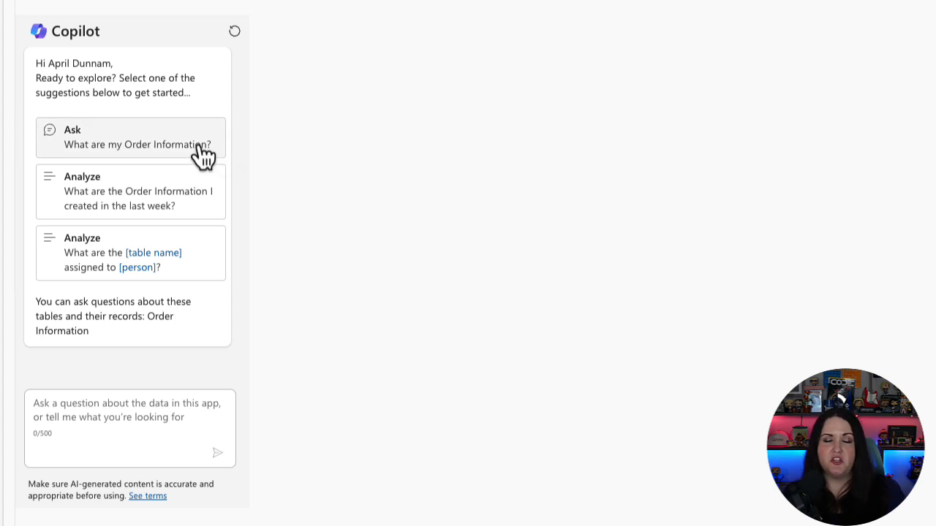
Ask the chat 'What is the most common type of plant ordered?'.
click(130, 427)
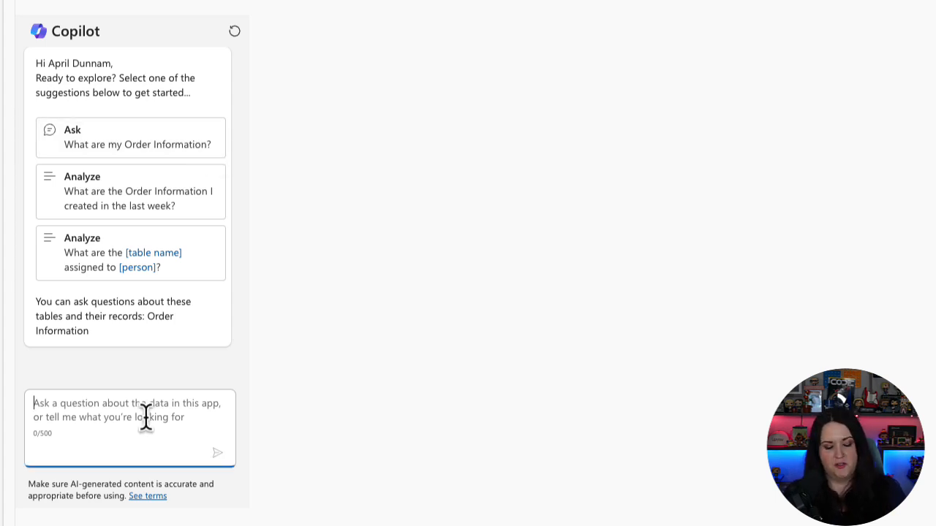
text(What is the most co)
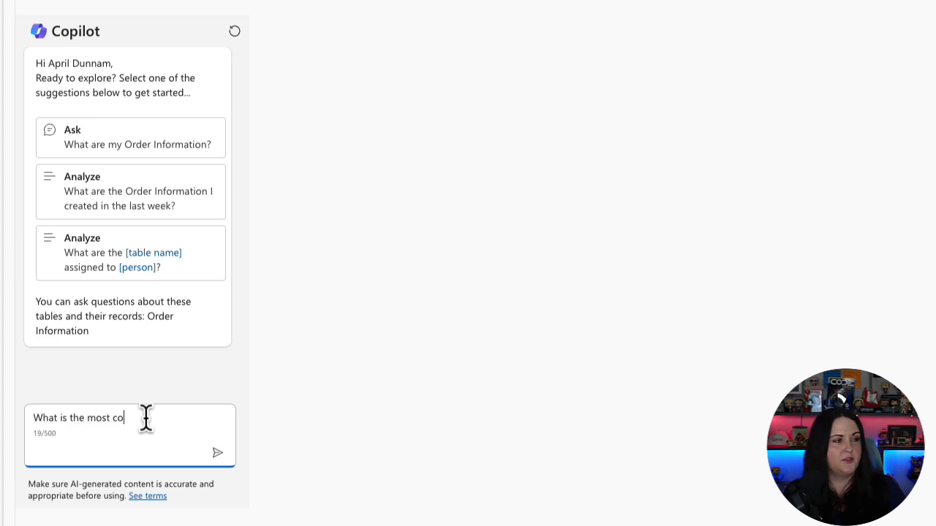
text(mmon type of p)
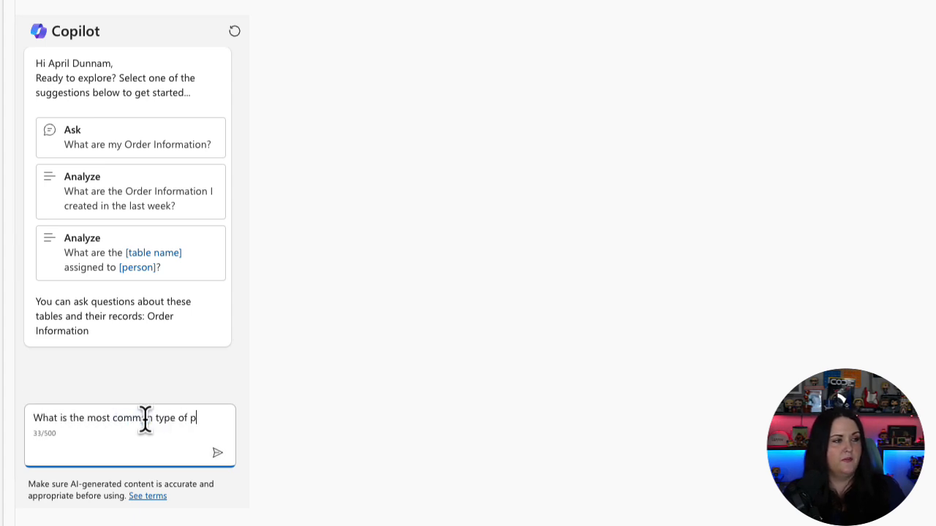
click(217, 453)
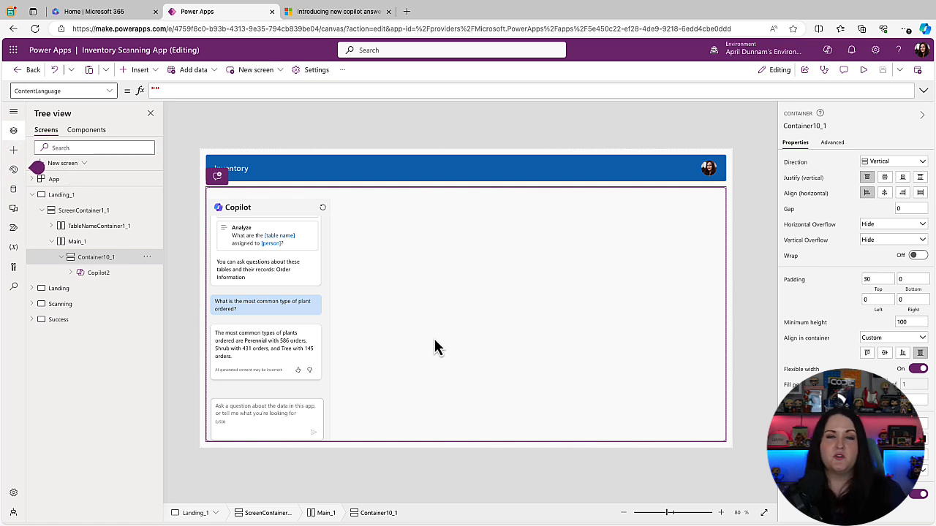
mouse_move(427, 369)
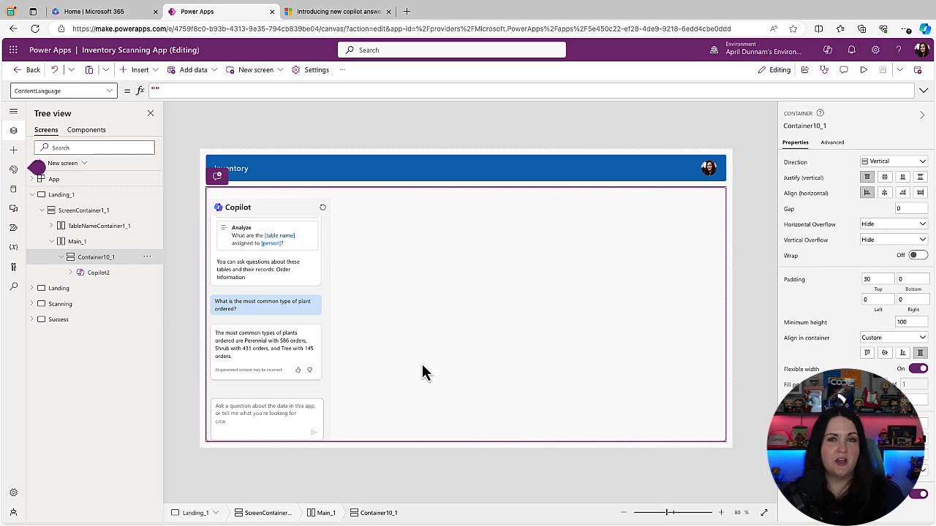
mouse_move(424, 376)
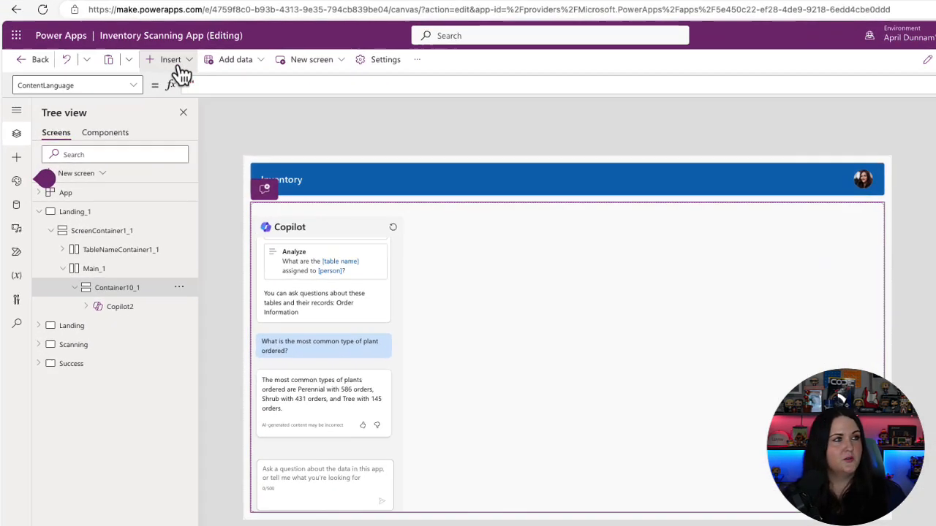
Insert a Copilot answer (Preview) control, found by searching 'copil'.
click(171, 59)
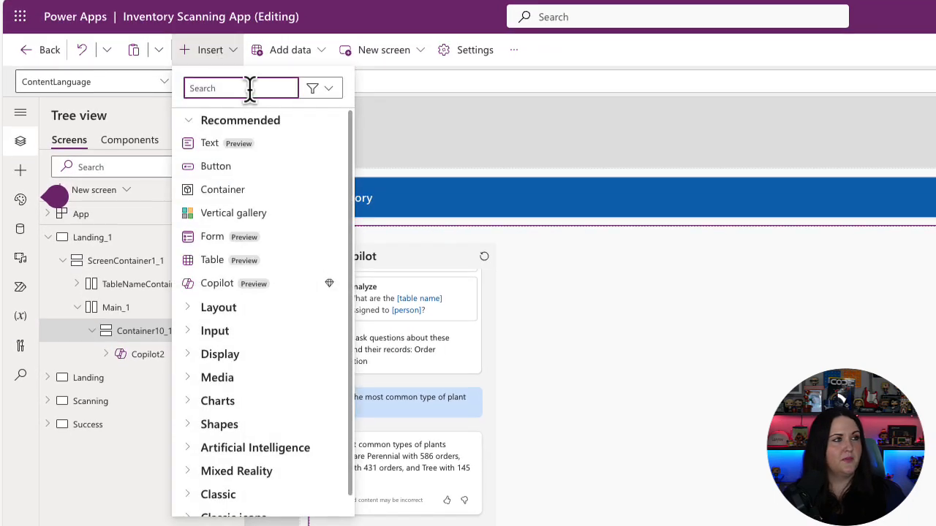
text(copil)
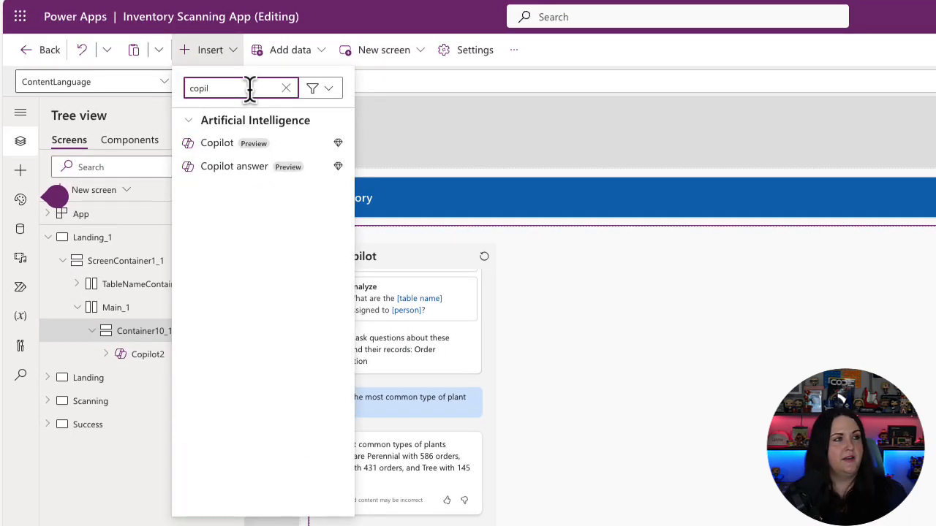
mouse_move(259, 179)
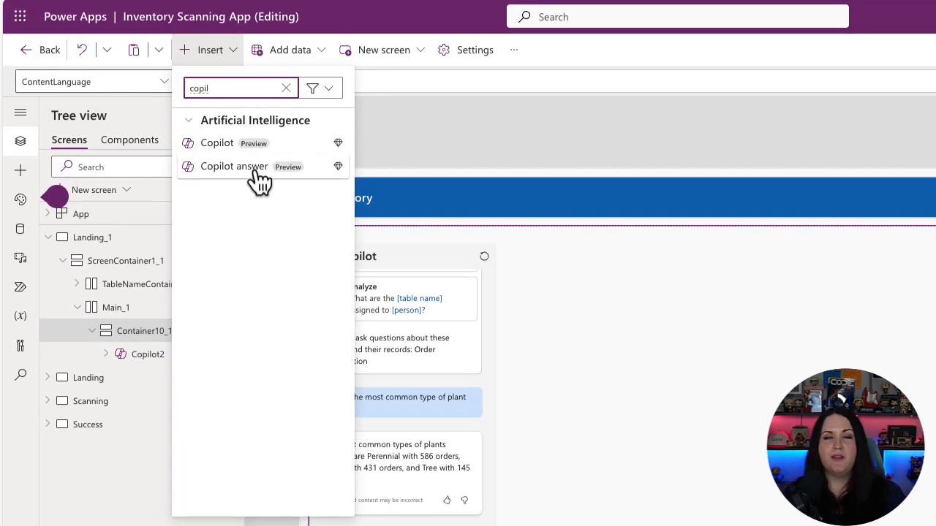
click(234, 166)
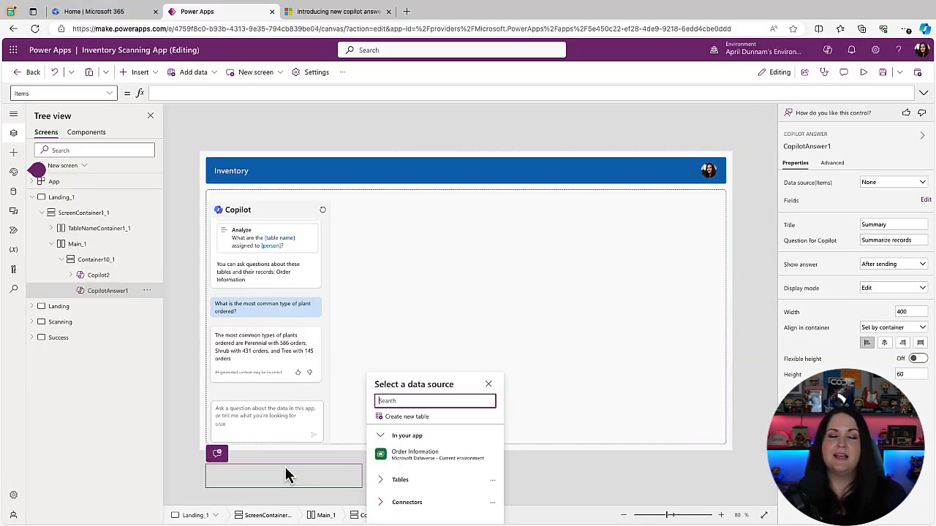
mouse_move(468, 457)
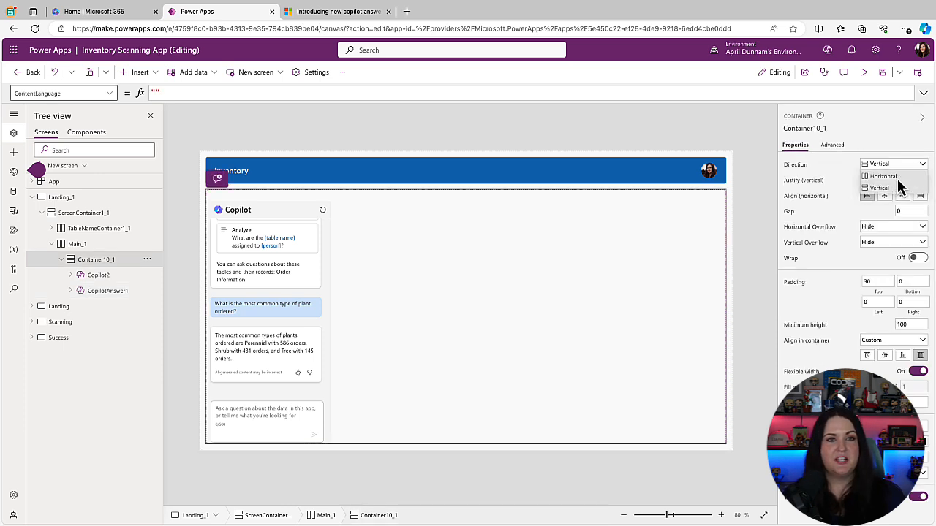
Set Container10_1's direction to Horizontal, then select the CopilotAnswer1 Summary tile.
click(883, 176)
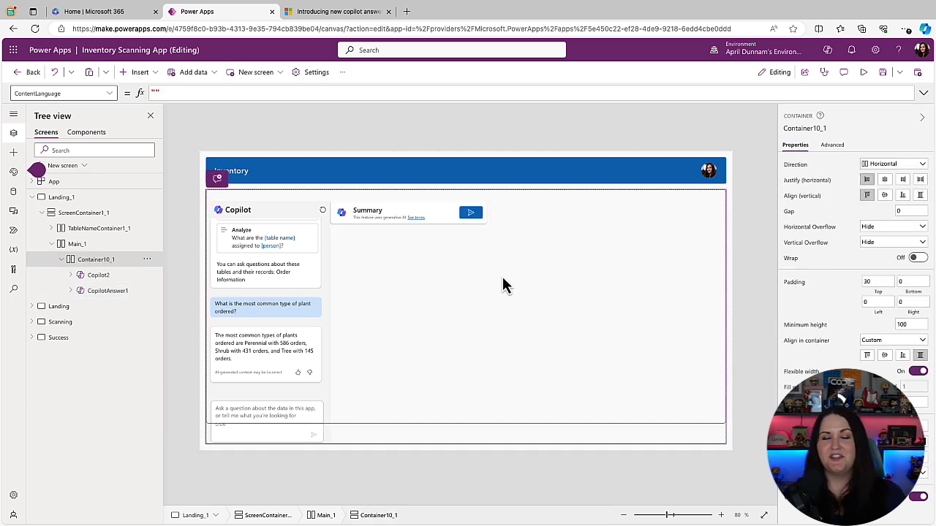
click(107, 290)
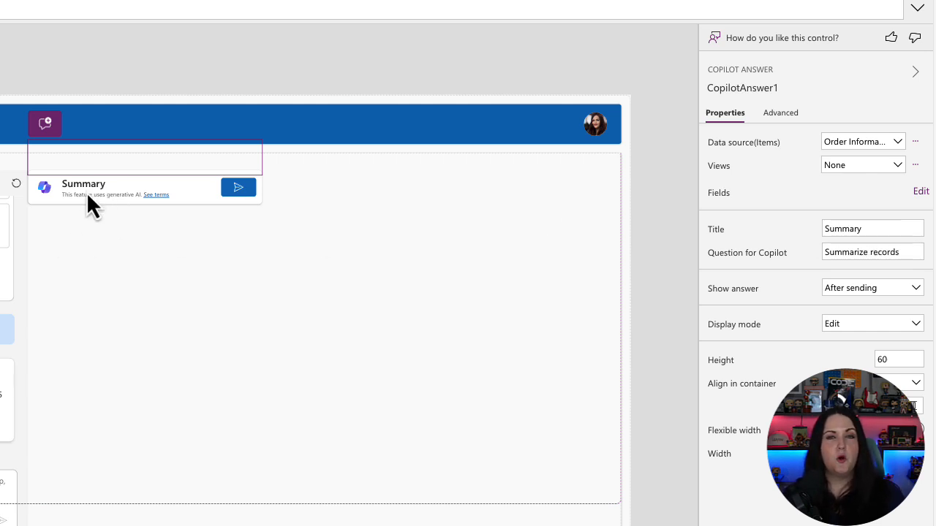
mouse_move(783, 147)
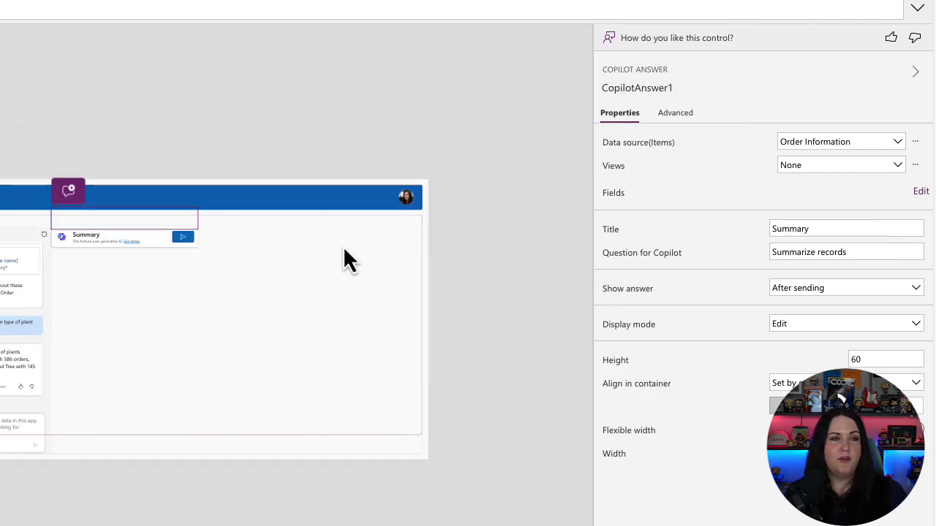
Change the tile's Title from 'Summary' to 'Most Popular Plant Ordered'.
click(846, 229)
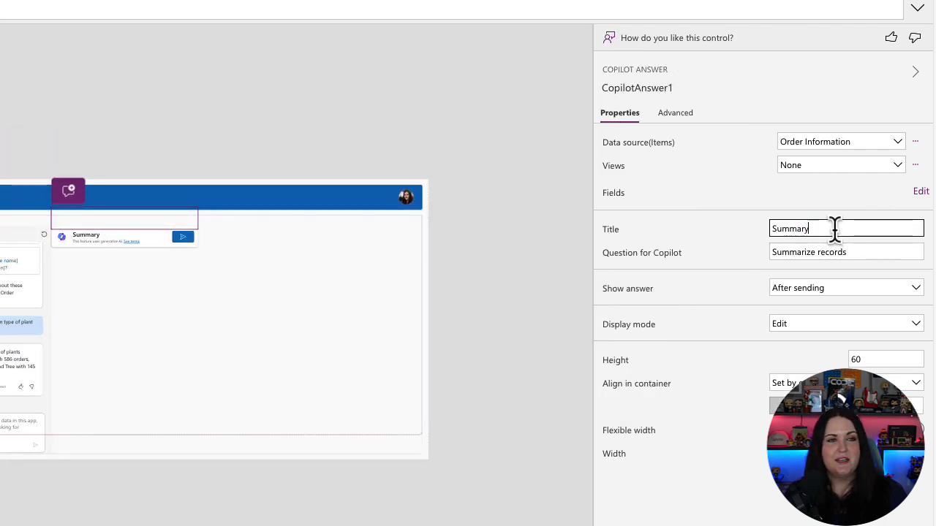
text(Most Popular Plant Ordered)
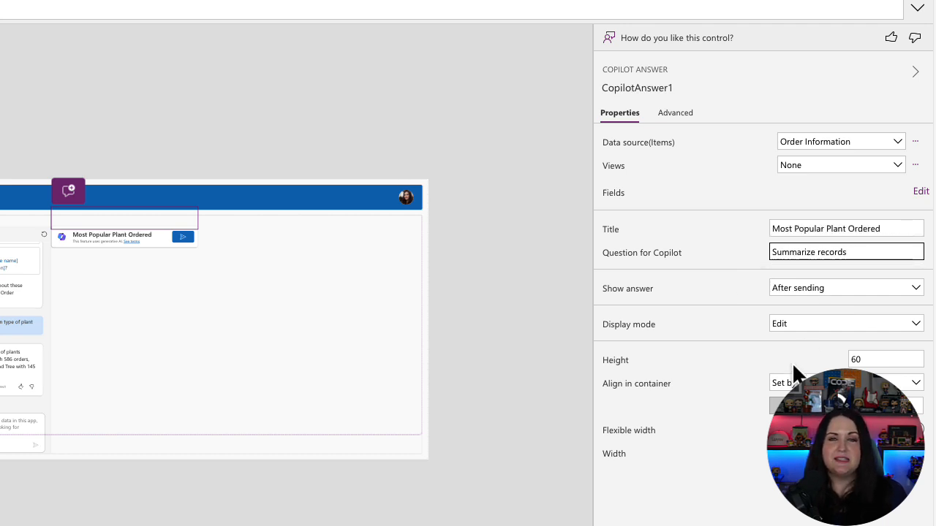
mouse_move(839, 325)
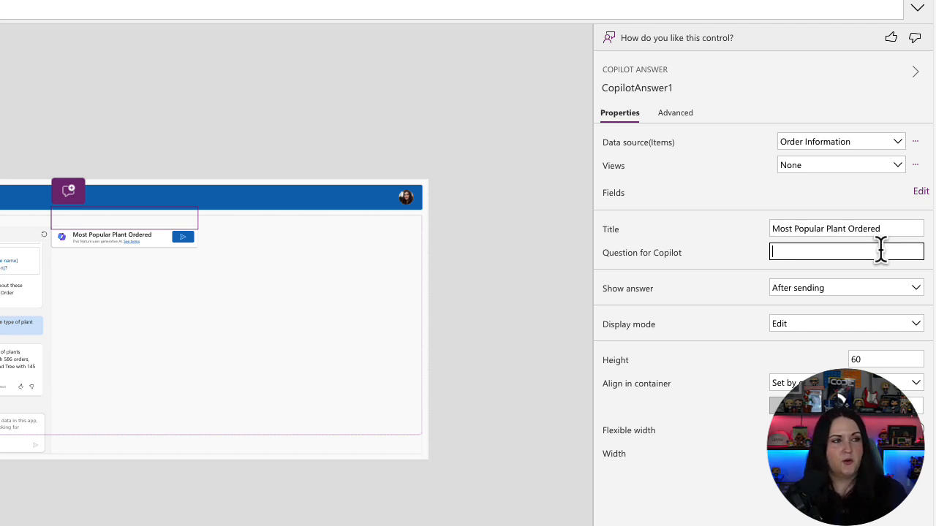
Set Question for Copilot to 'What is the most common type of plant ordered?'.
text(What is the)
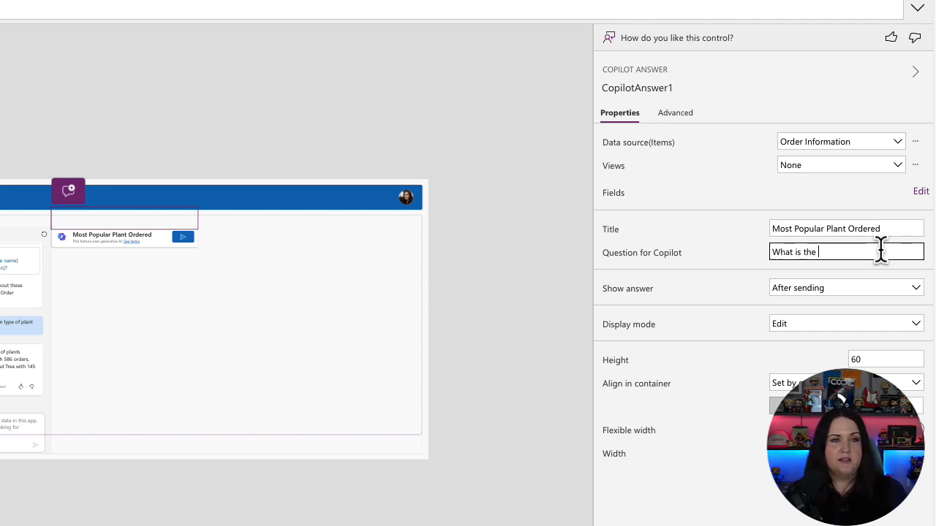
text(most common type of plant ordered?)
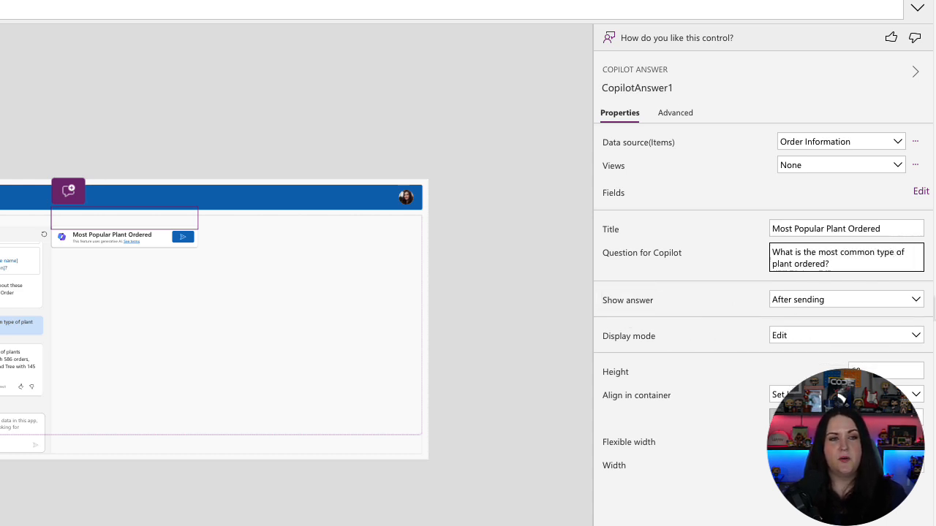
Set the tile's Show answer option to Immediately.
click(844, 298)
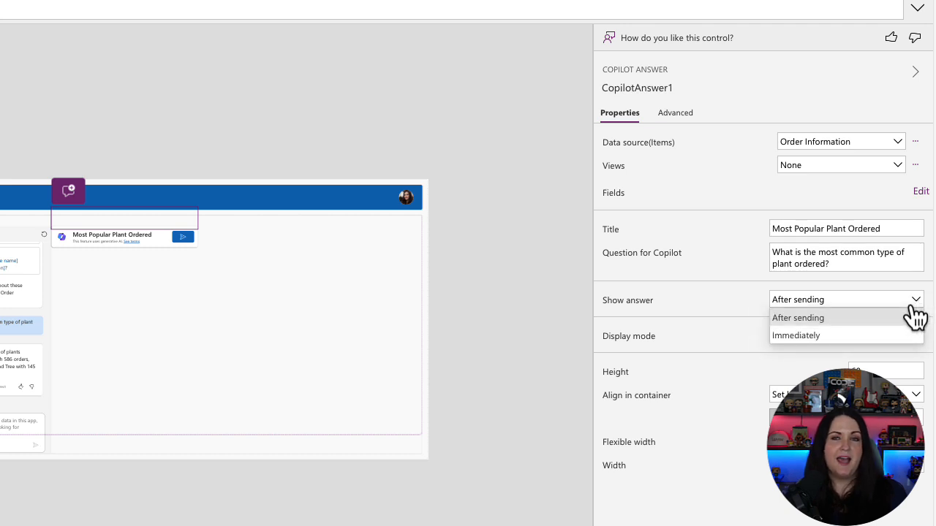
mouse_move(914, 351)
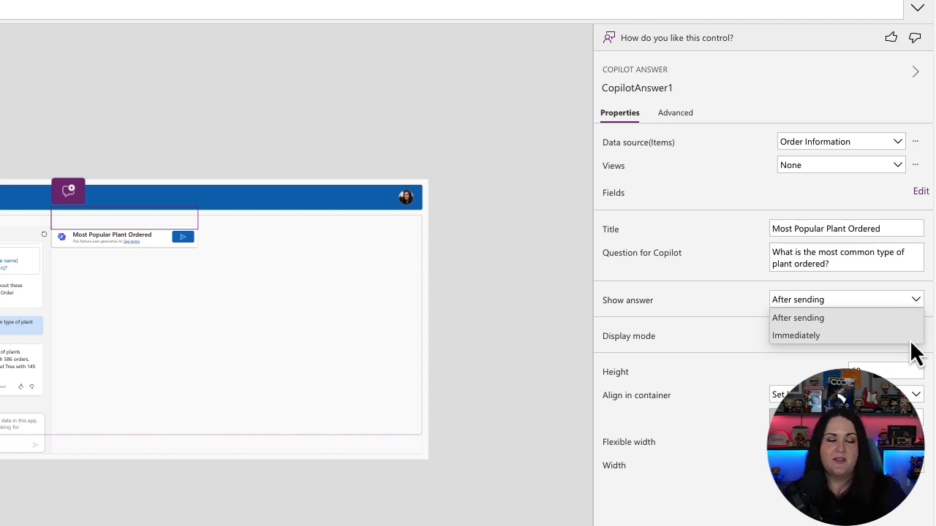
click(795, 335)
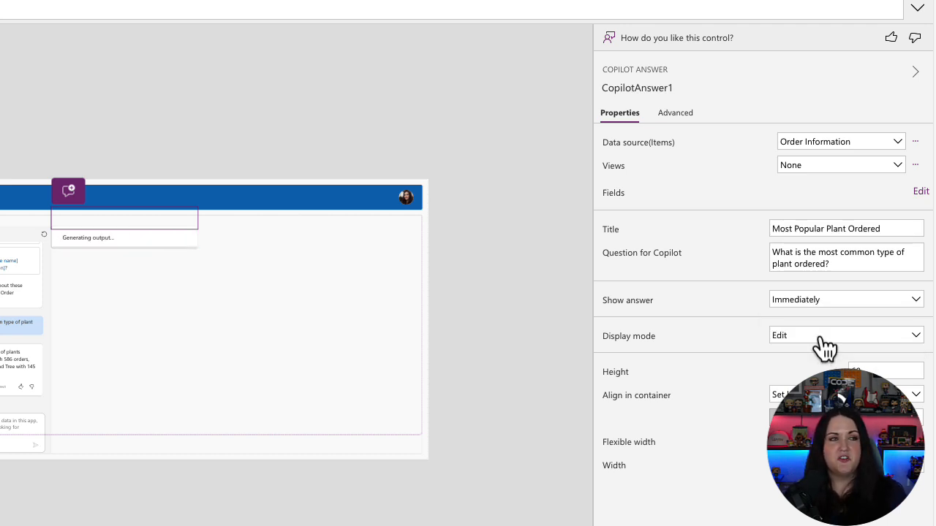
mouse_move(845, 299)
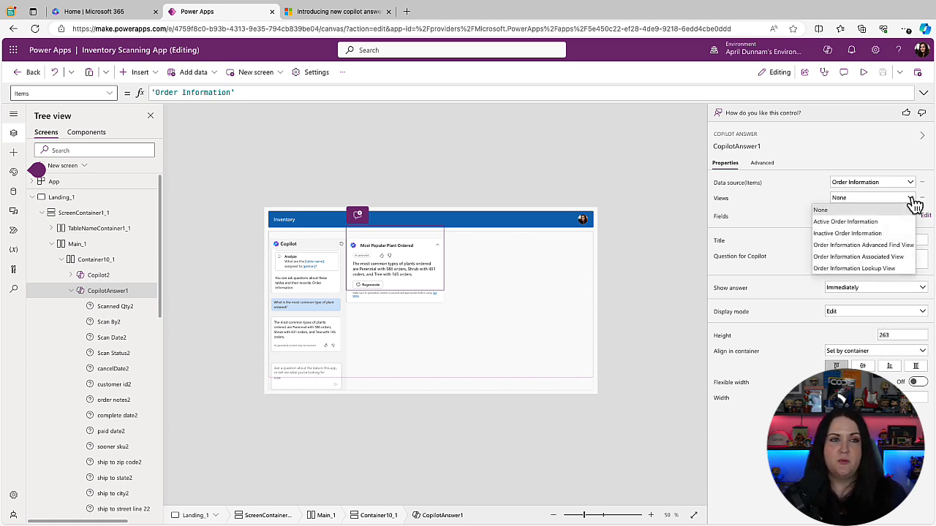
click(820, 210)
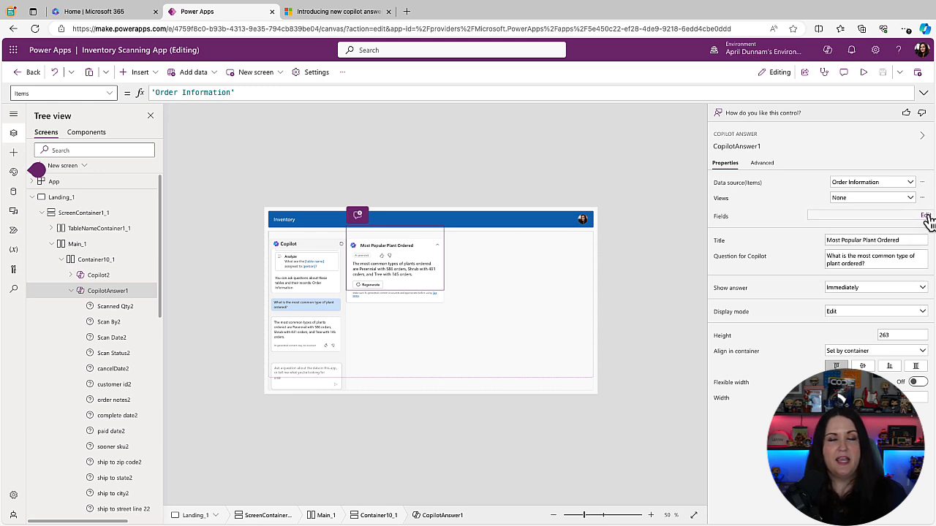
click(925, 215)
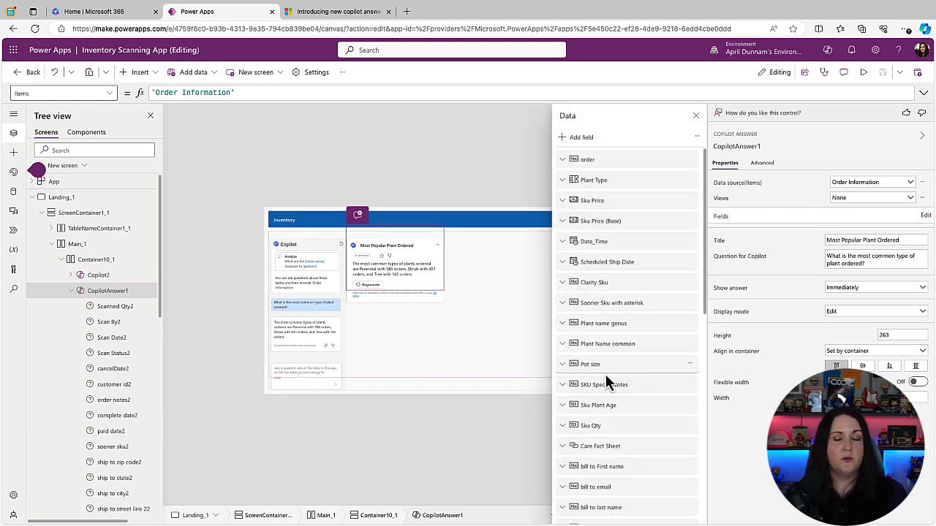
scroll(down, 3)
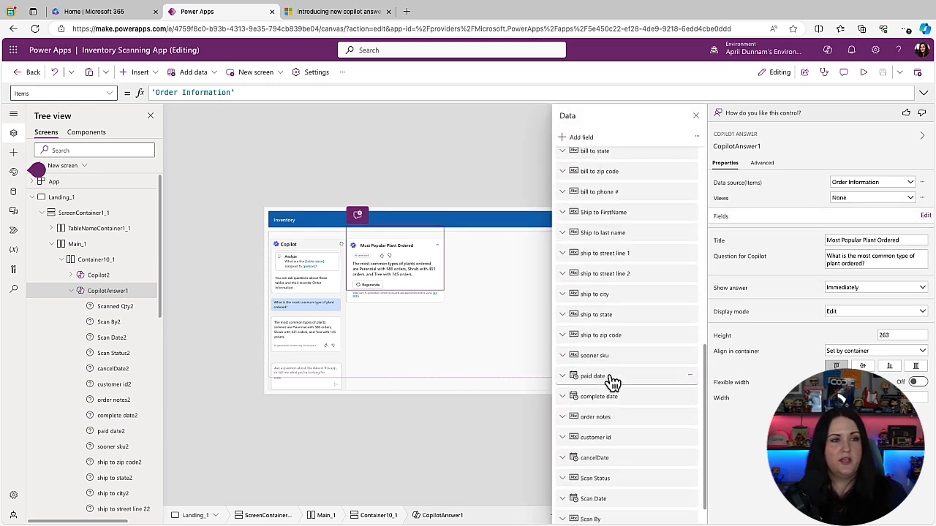
click(695, 114)
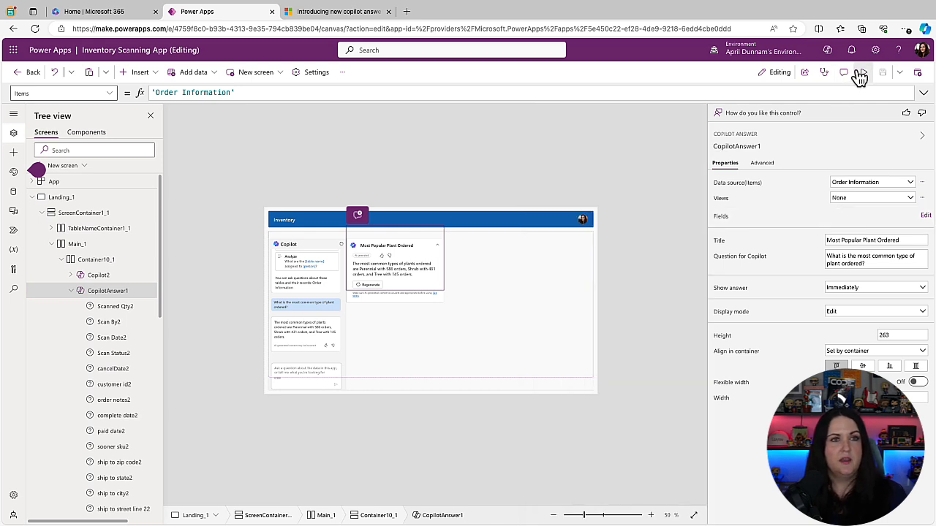
click(881, 72)
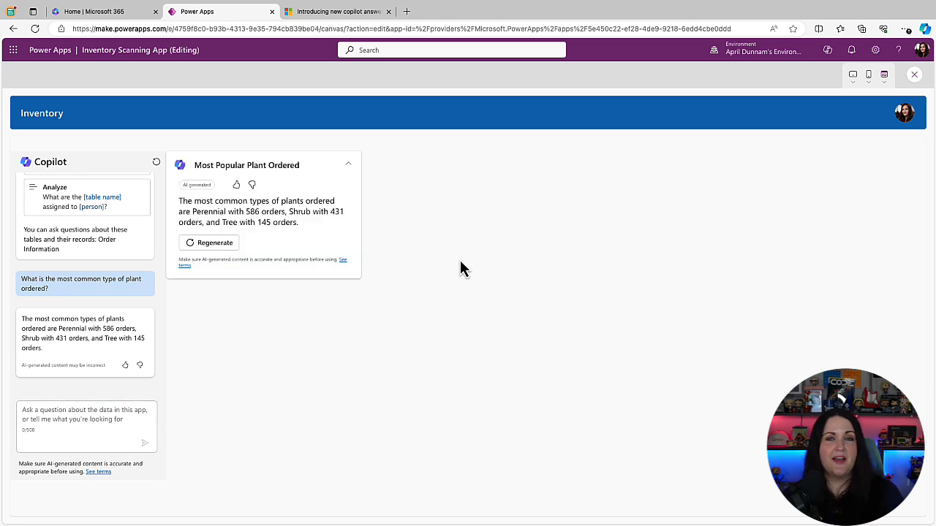
mouse_move(324, 252)
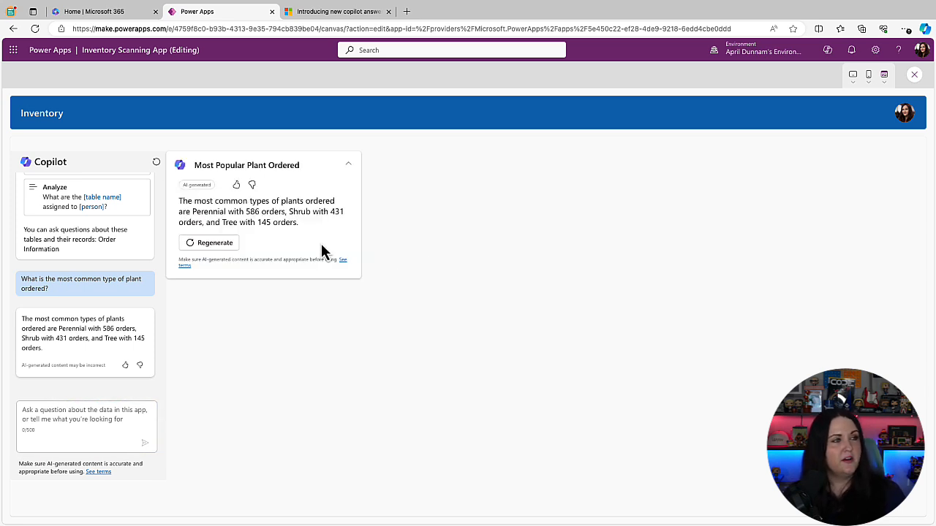
mouse_move(329, 242)
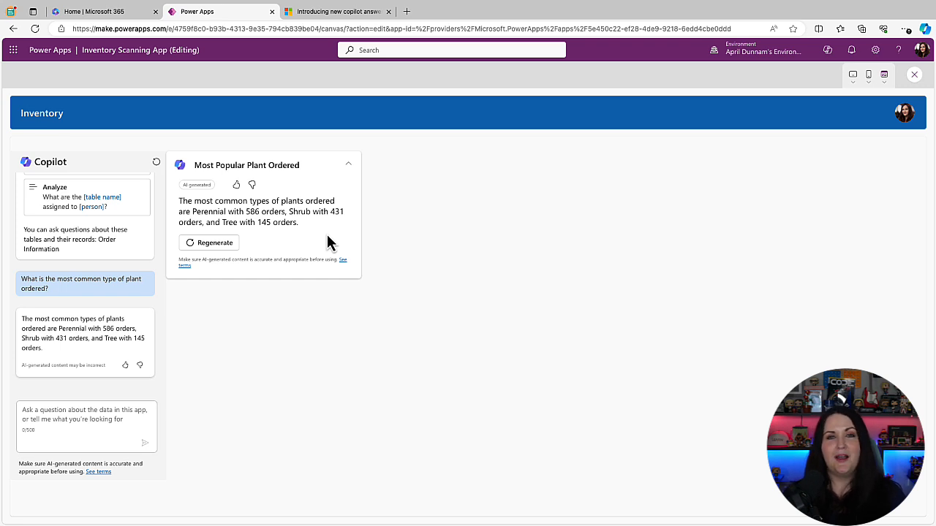
mouse_move(203, 196)
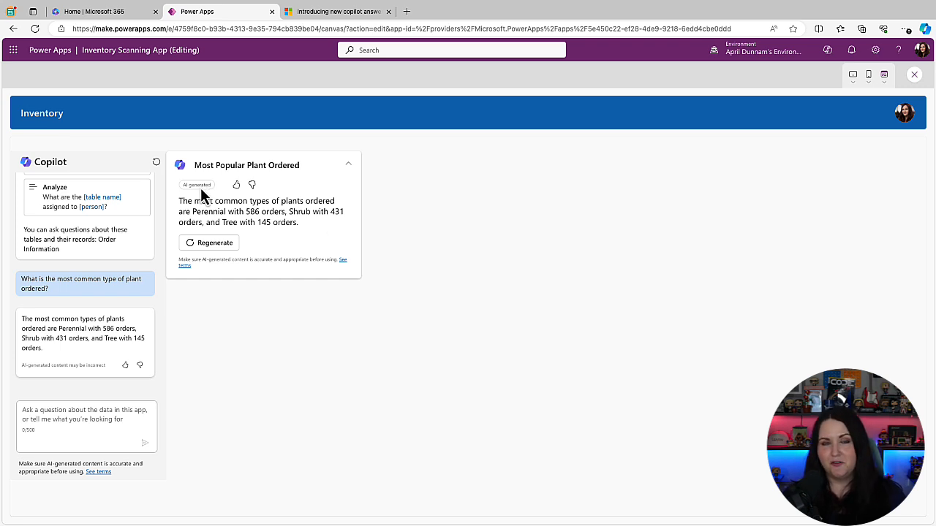
click(913, 75)
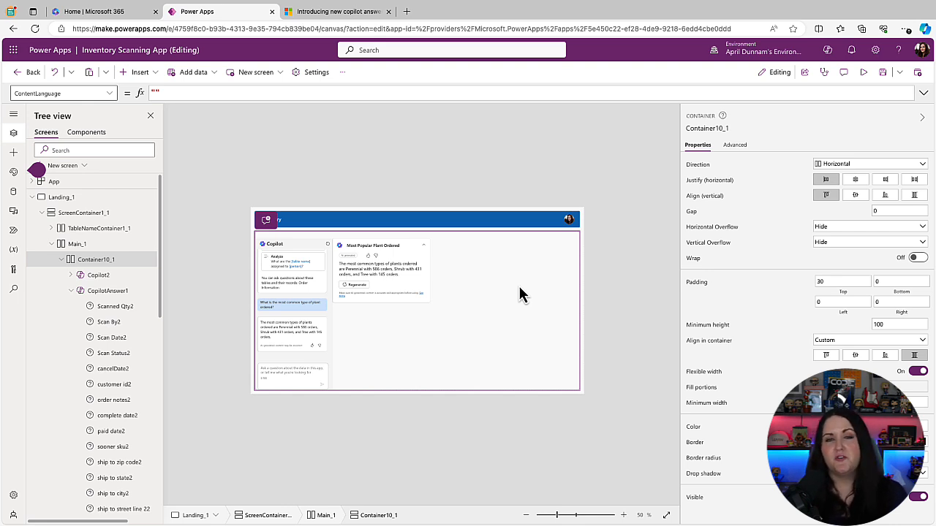
mouse_move(519, 300)
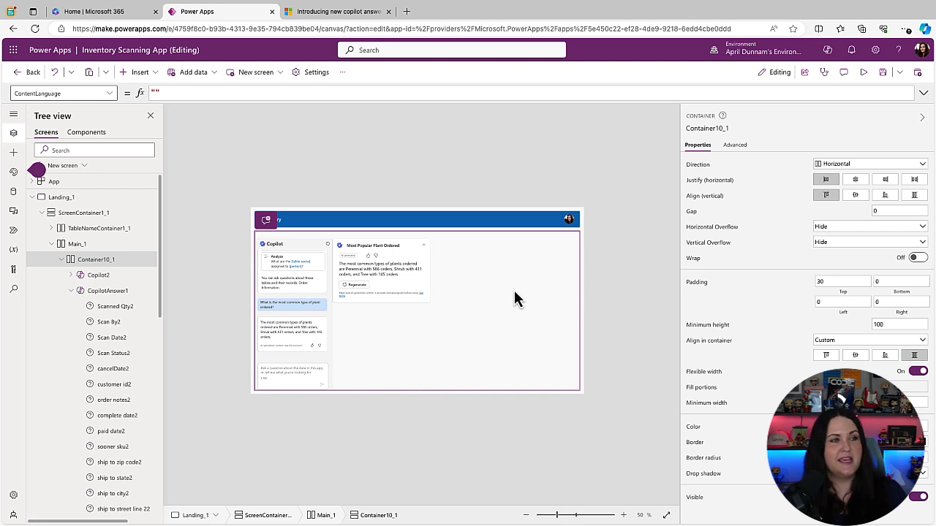
Select the container holding the plant tile and insert another Copilot answer tile.
click(107, 290)
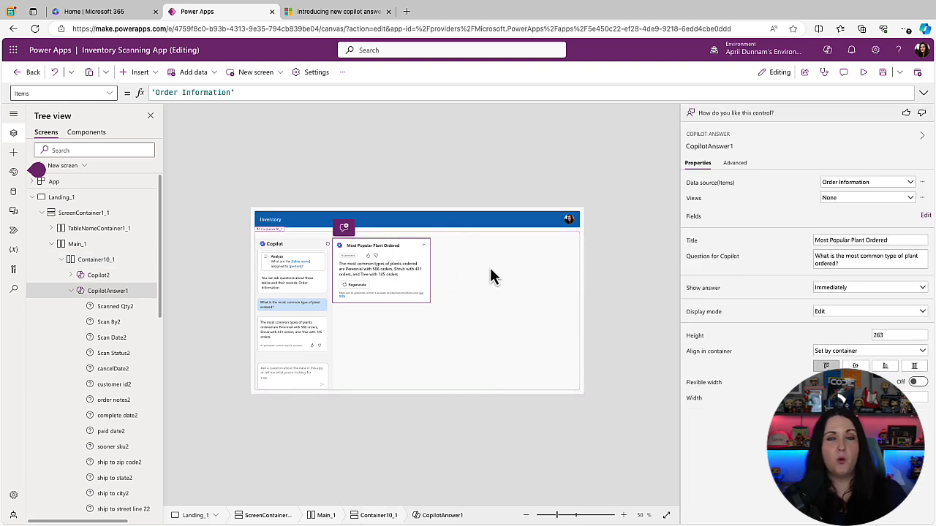
click(96, 260)
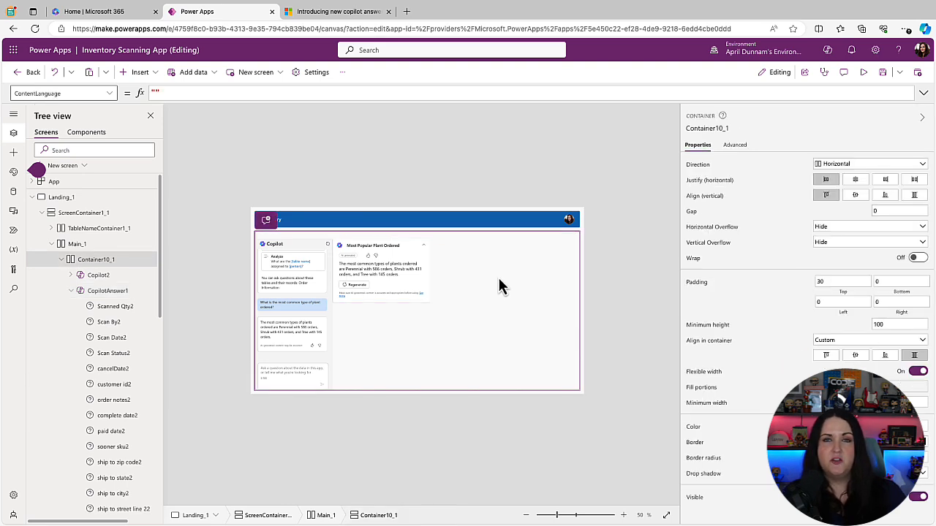
click(140, 71)
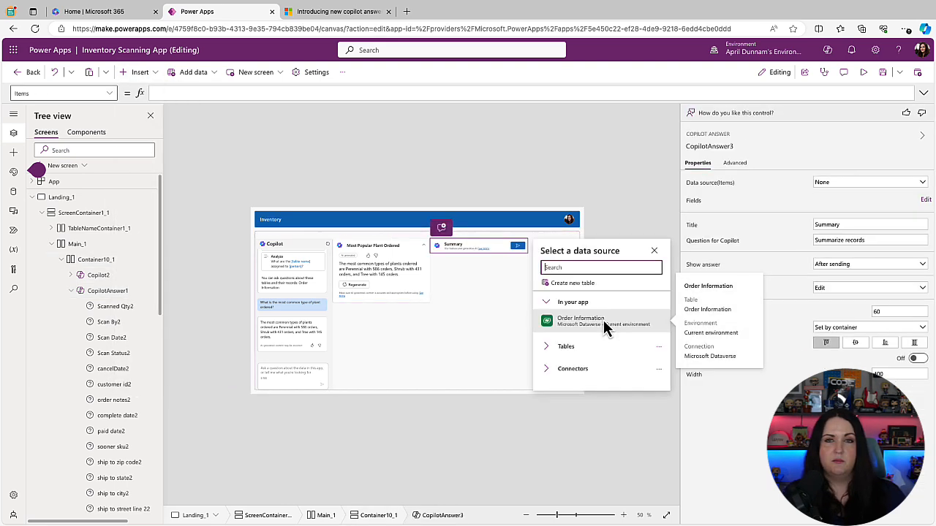
Use Order Information, title the tile 'Order for March', and ask it to count March 2024 orders.
click(580, 321)
text(Order)
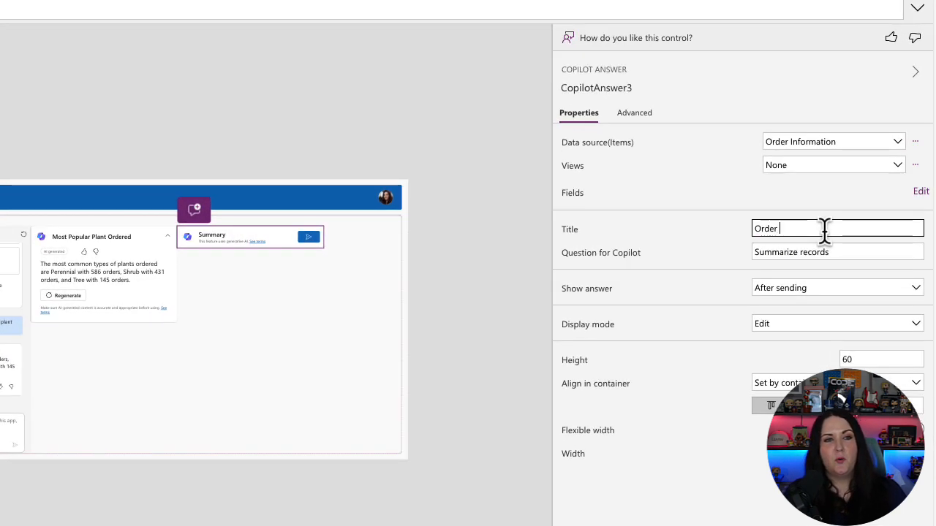
text(for March)
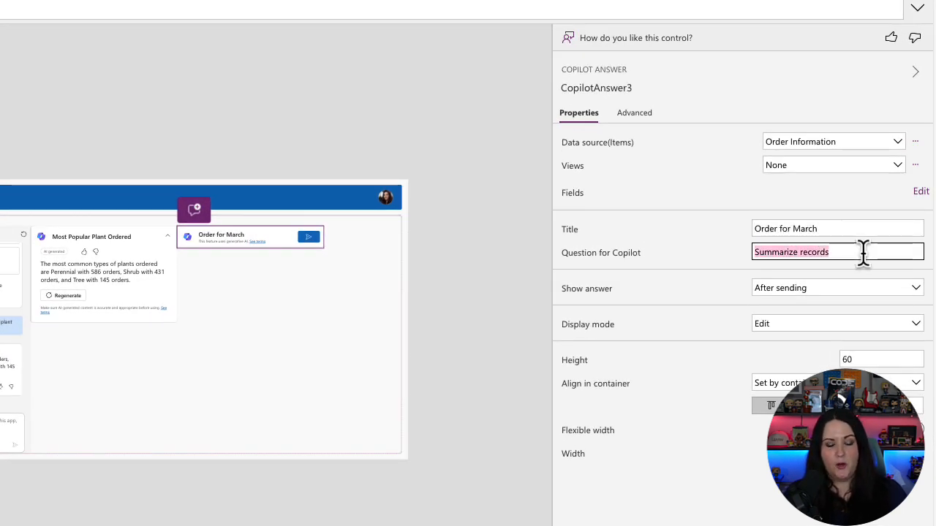
text(Count t)
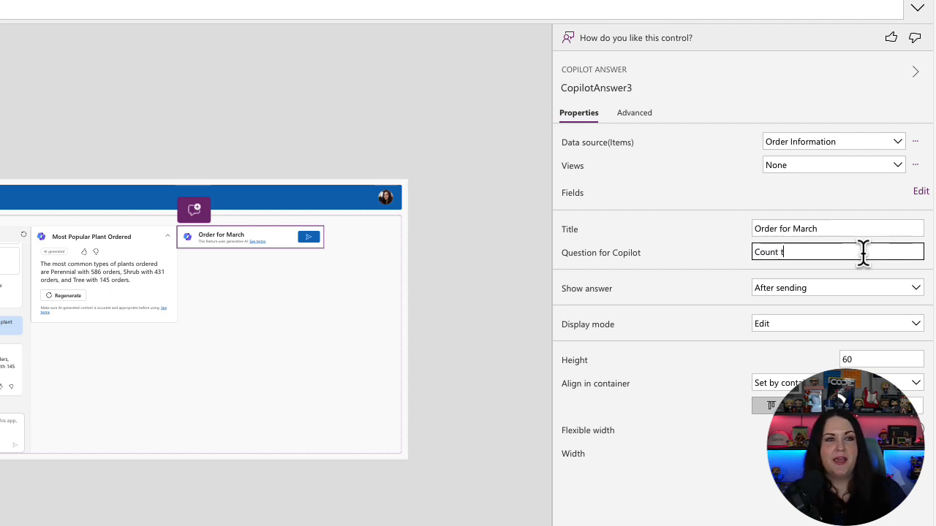
text(he total number of)
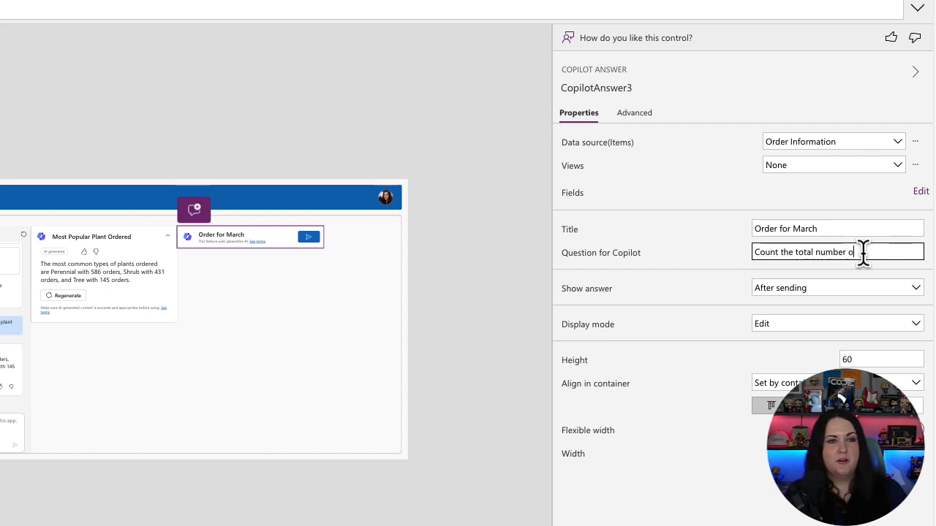
text(orders received for March 2)
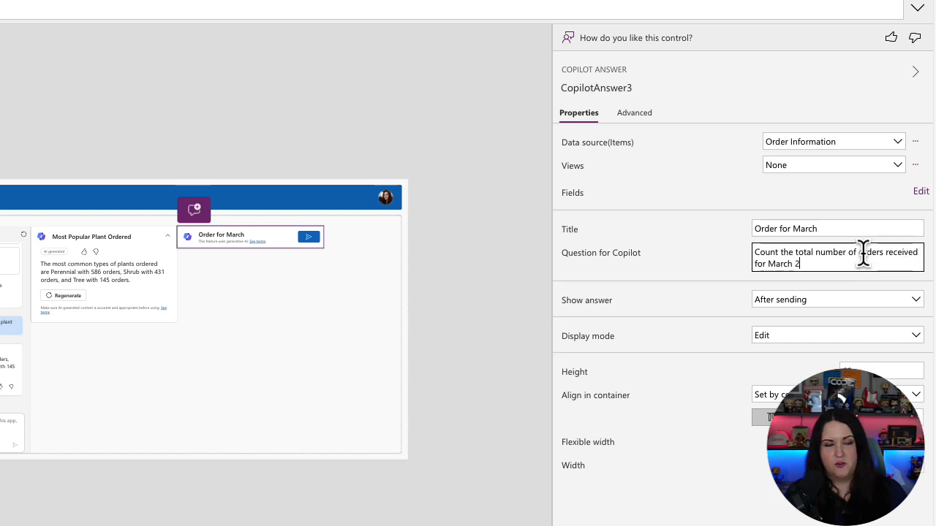
text(024)
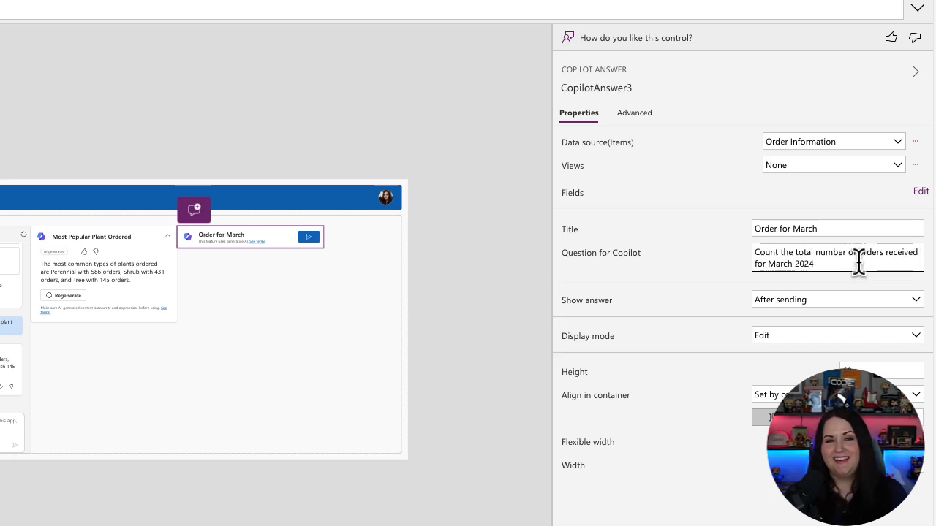
mouse_move(742, 475)
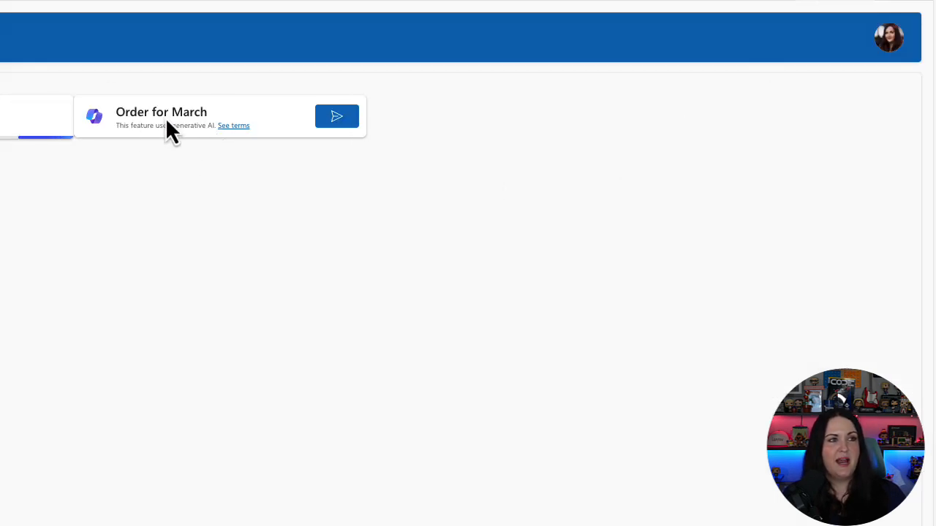
In preview, submit the 'Order for March' tile's question to Copilot to generate its answer.
click(336, 116)
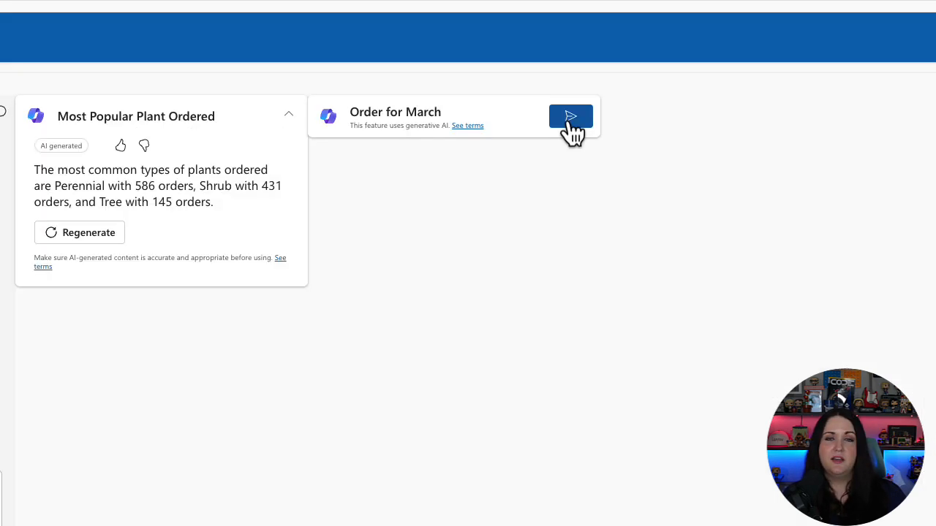
click(570, 116)
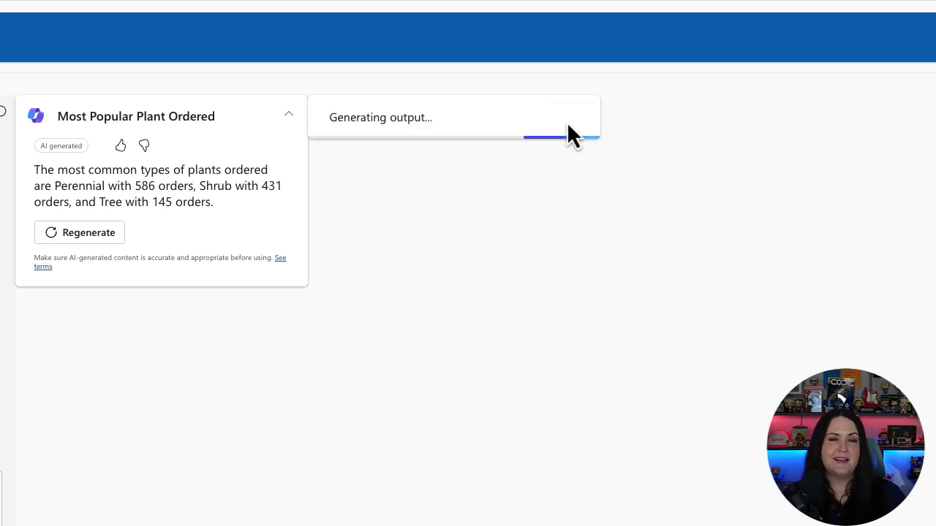